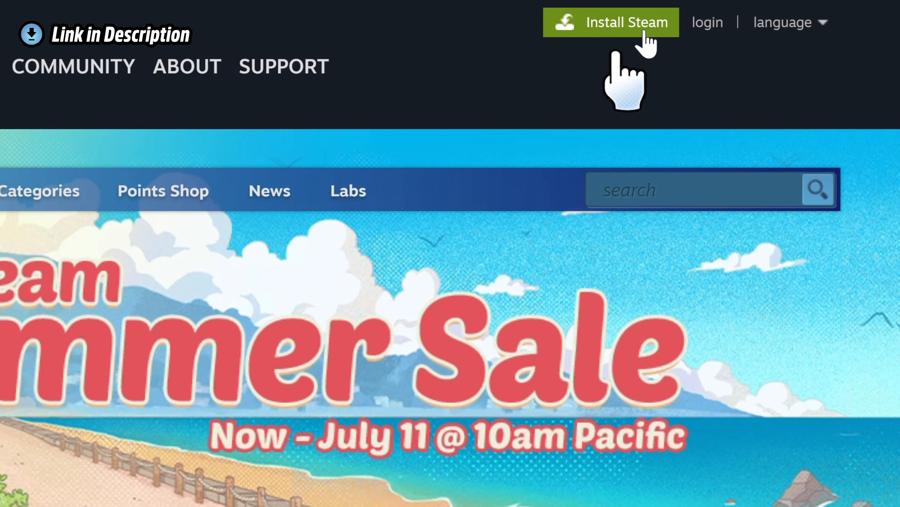
# Open the Steam Settings window from the Steam menu.
pyautogui.click(620, 22)
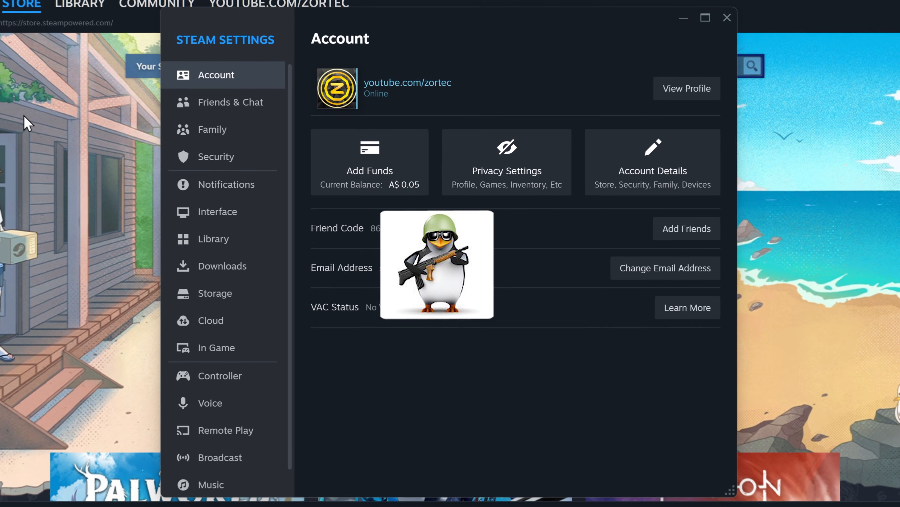
pyautogui.click(217, 211)
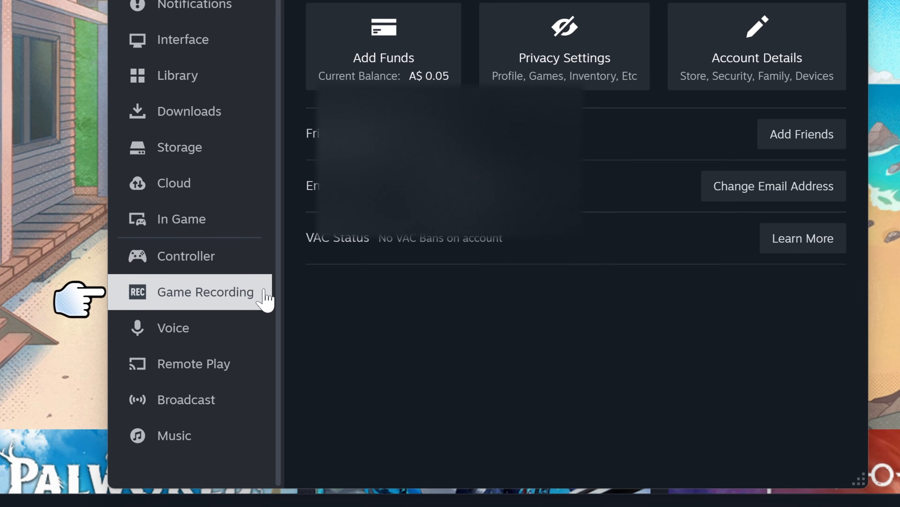
# In Game Recording settings, choose background recording mode (after trying record on demand).
pyautogui.click(206, 292)
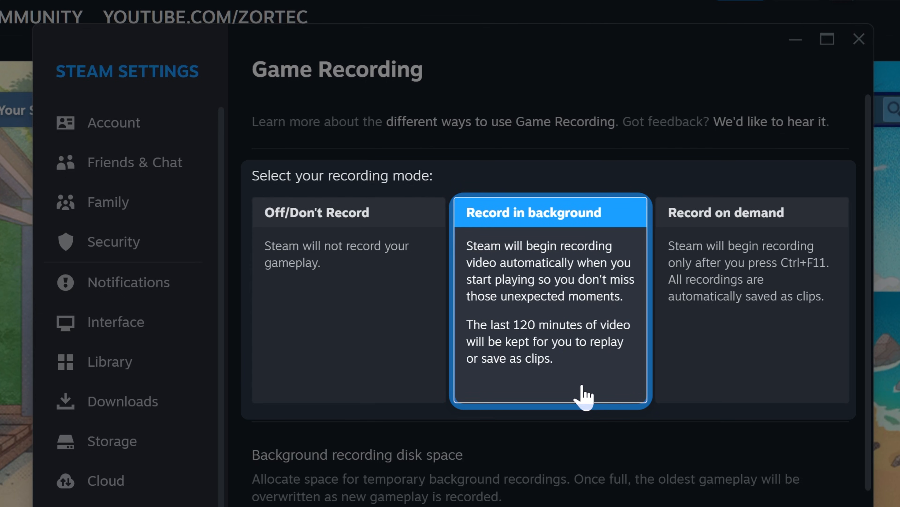
pyautogui.click(727, 213)
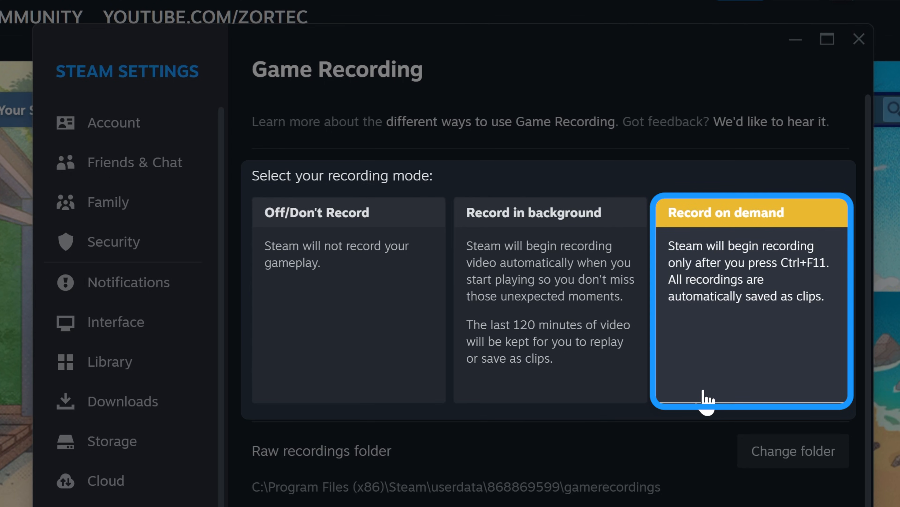
pyautogui.click(533, 214)
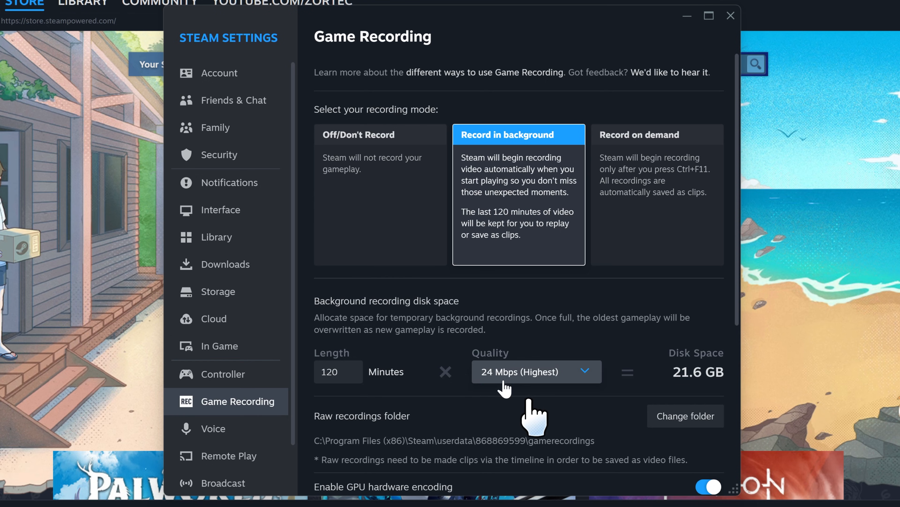
# Set quality to 24 Mbps (Highest) and length to 120 minutes after trying 60.
pyautogui.click(538, 371)
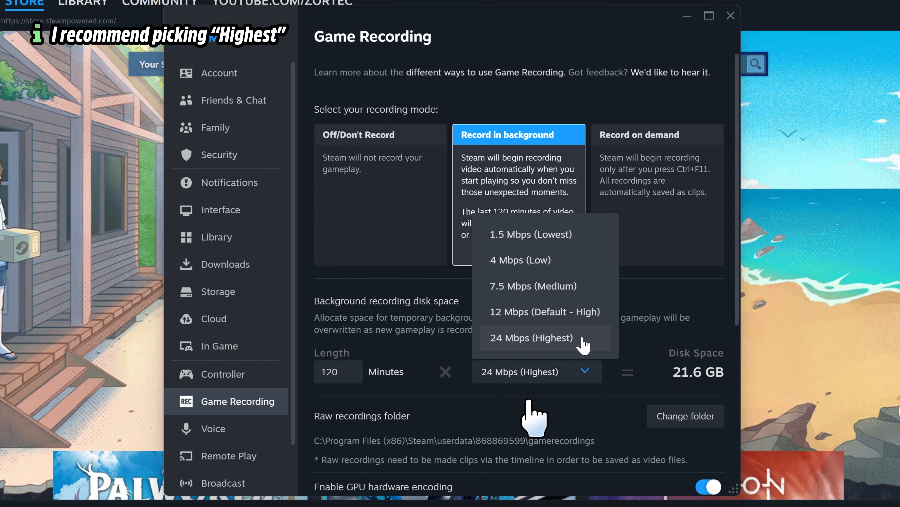
pyautogui.click(532, 338)
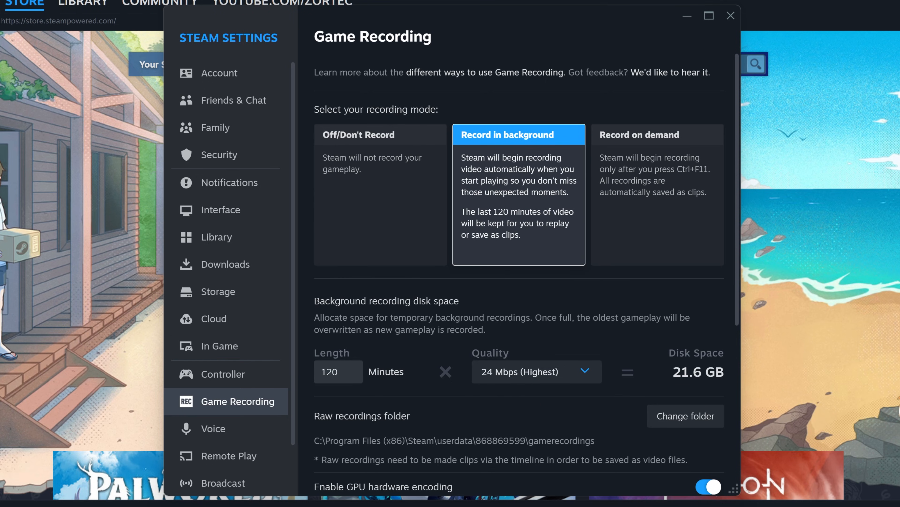
pyautogui.click(339, 371)
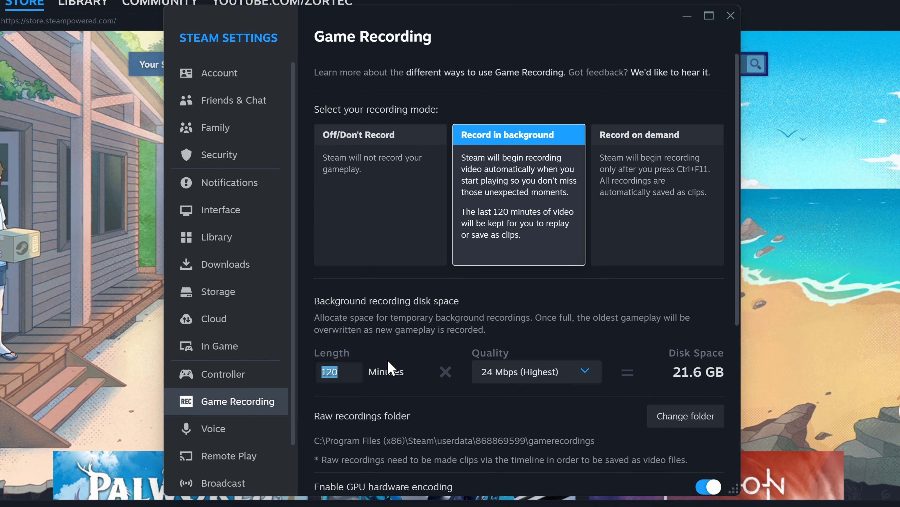
pyautogui.write('60')
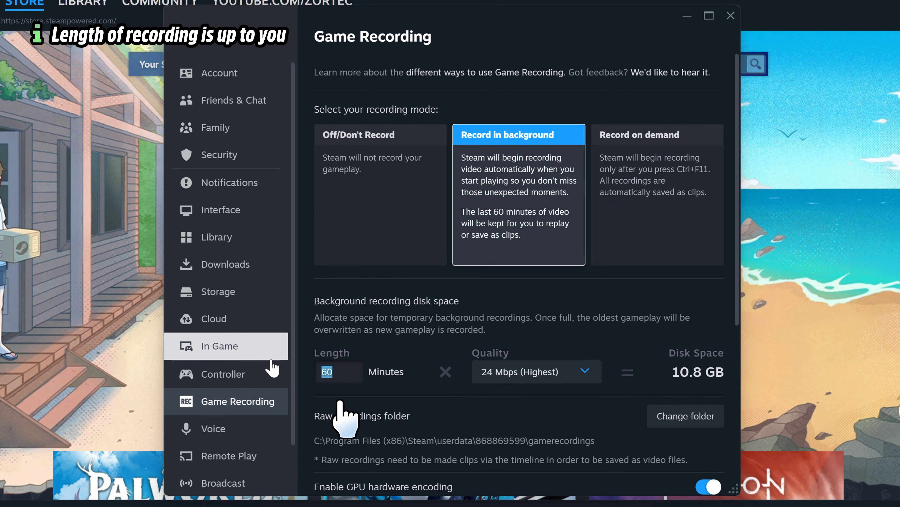
pyautogui.write('120')
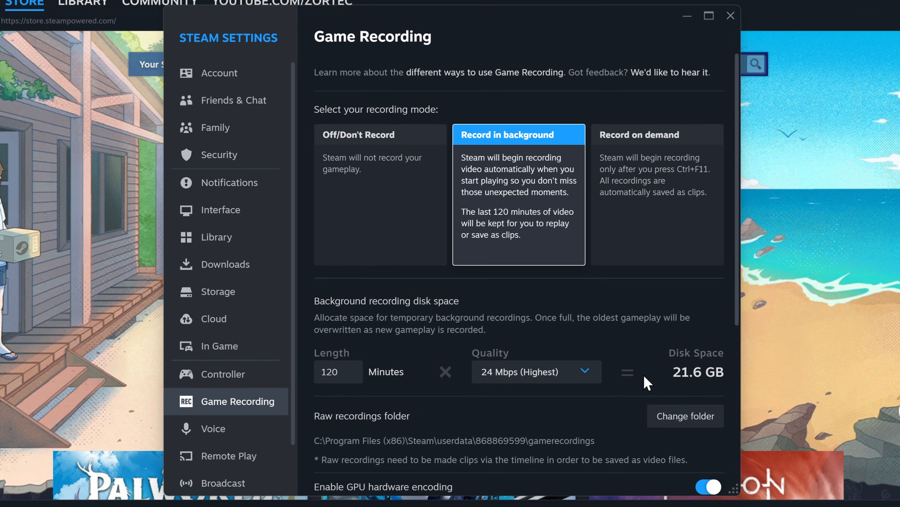
pyautogui.scroll(-3)
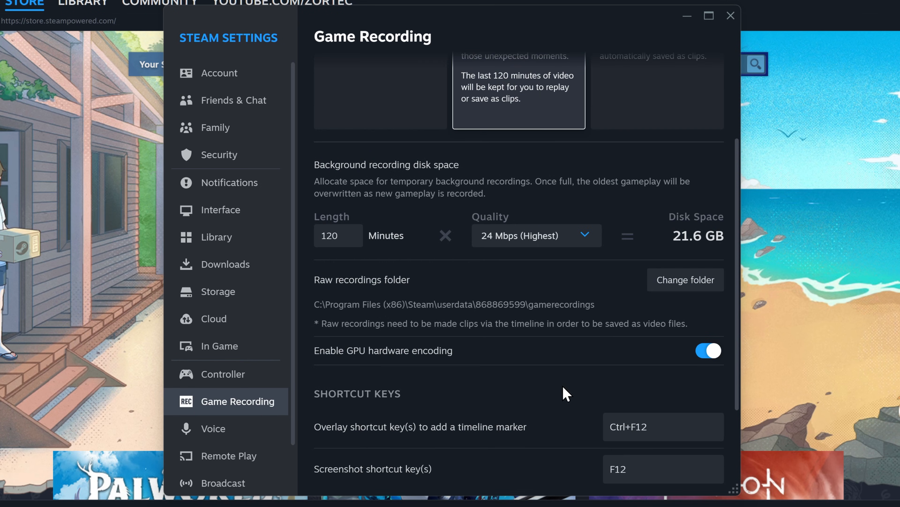
pyautogui.moveTo(691, 292)
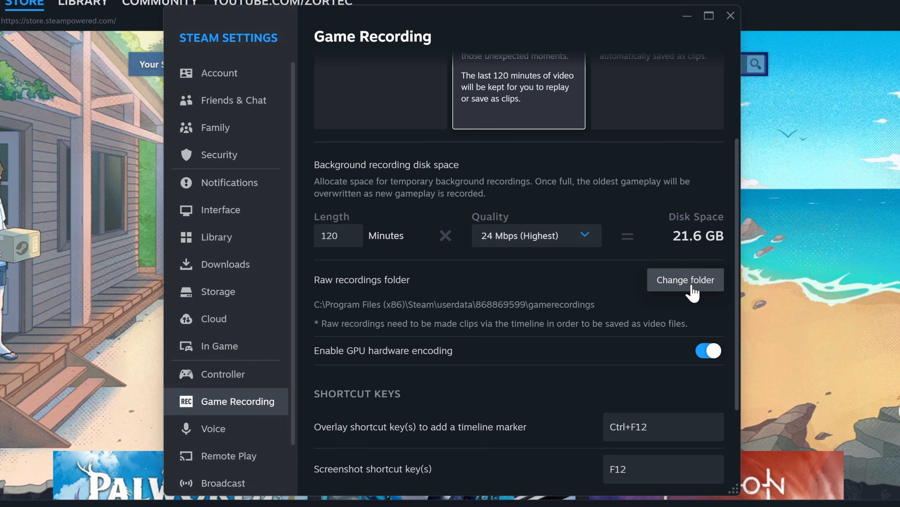
pyautogui.moveTo(692, 349)
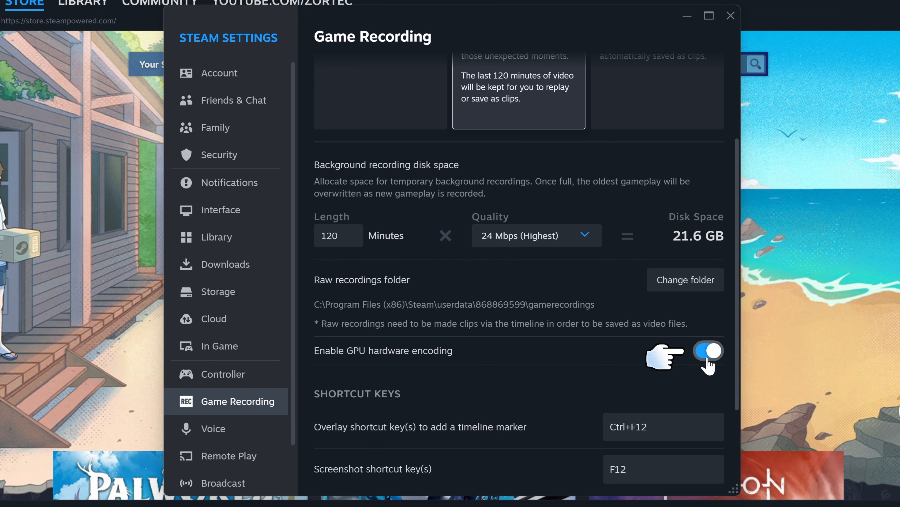
pyautogui.scroll(-3)
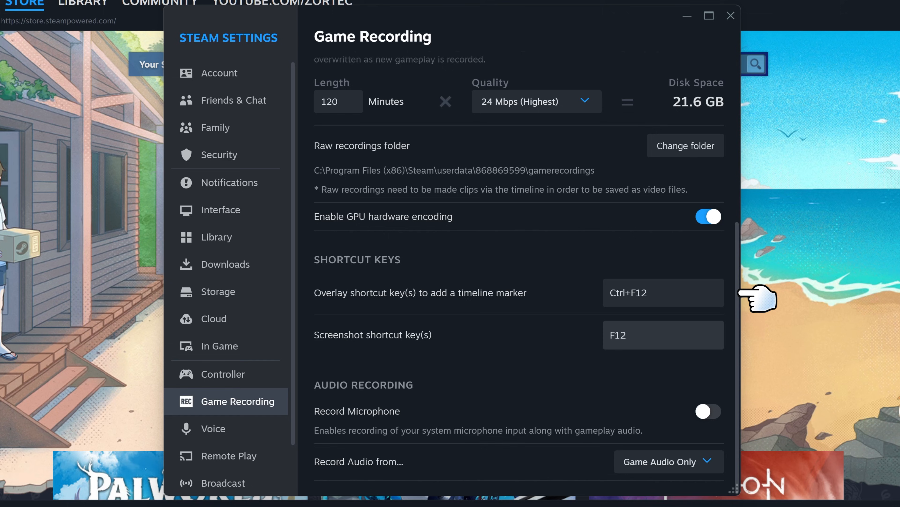
pyautogui.moveTo(742, 303)
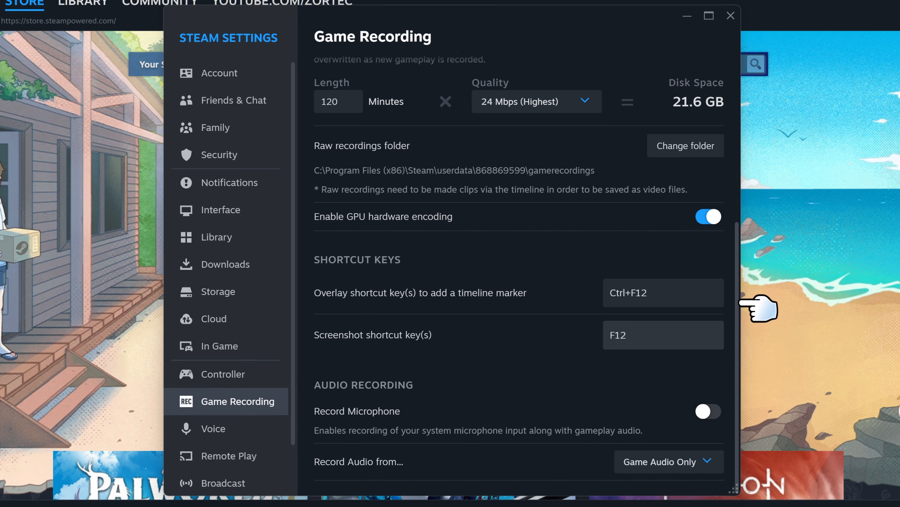
pyautogui.moveTo(737, 335)
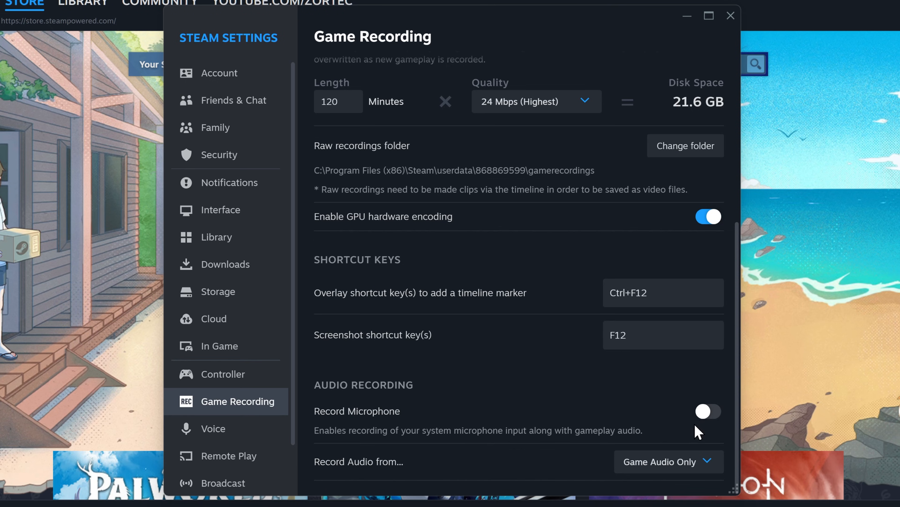
# Set recorded audio source to 'Game and Selected Programs'.
pyautogui.click(670, 462)
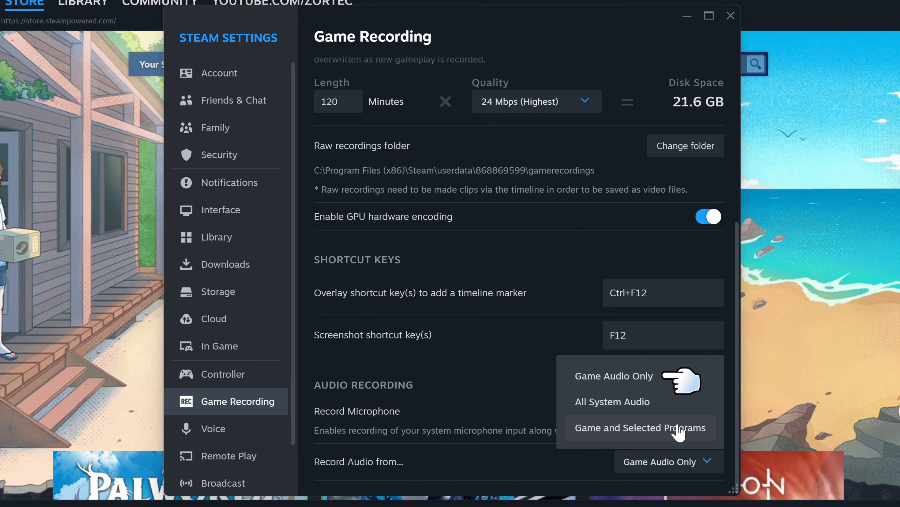
pyautogui.moveTo(666, 397)
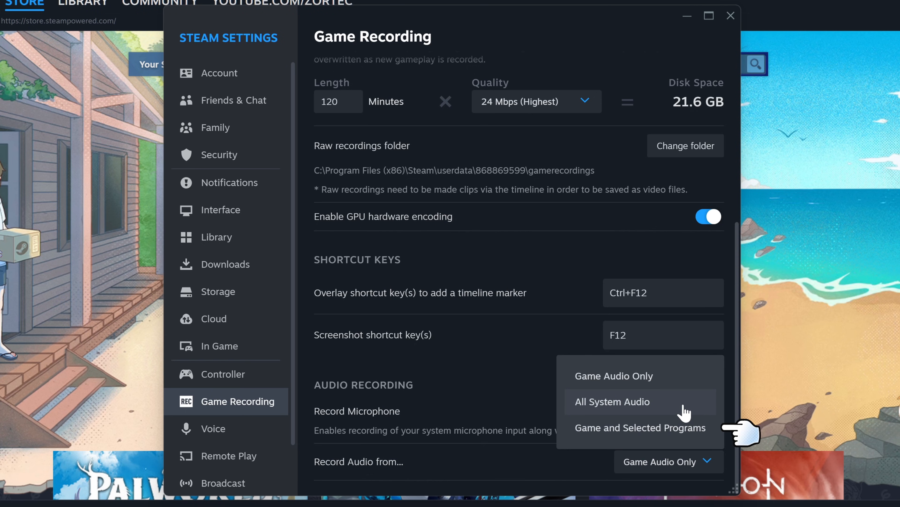
pyautogui.click(641, 427)
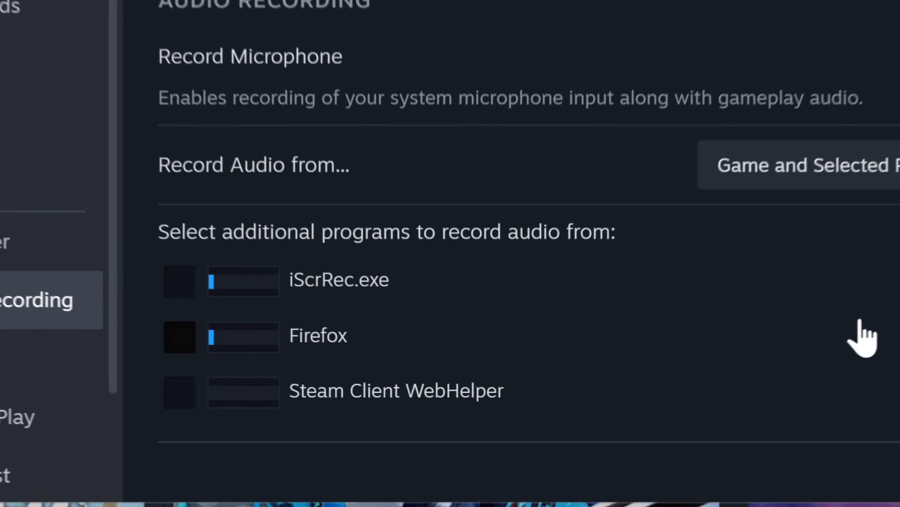
pyautogui.scroll(-3)
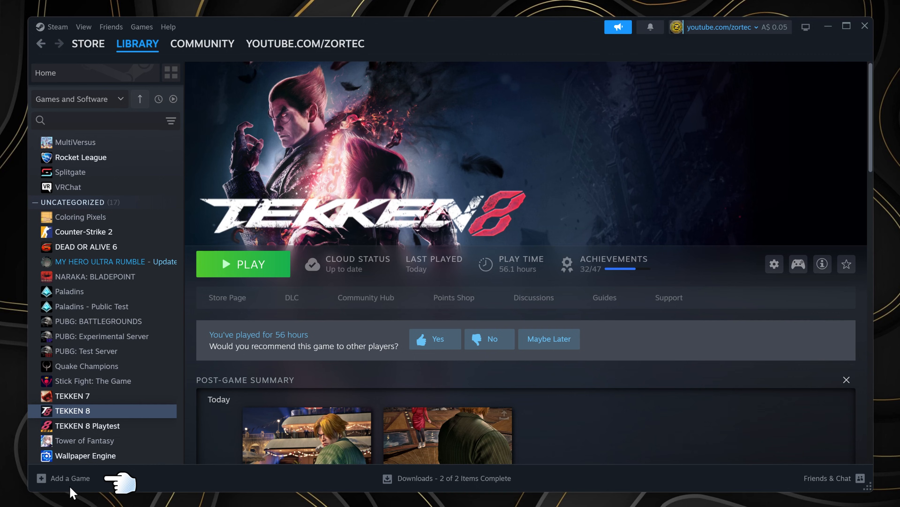
# Browse the Add Non-Steam Game program list and cancel without adding anything.
pyautogui.click(69, 479)
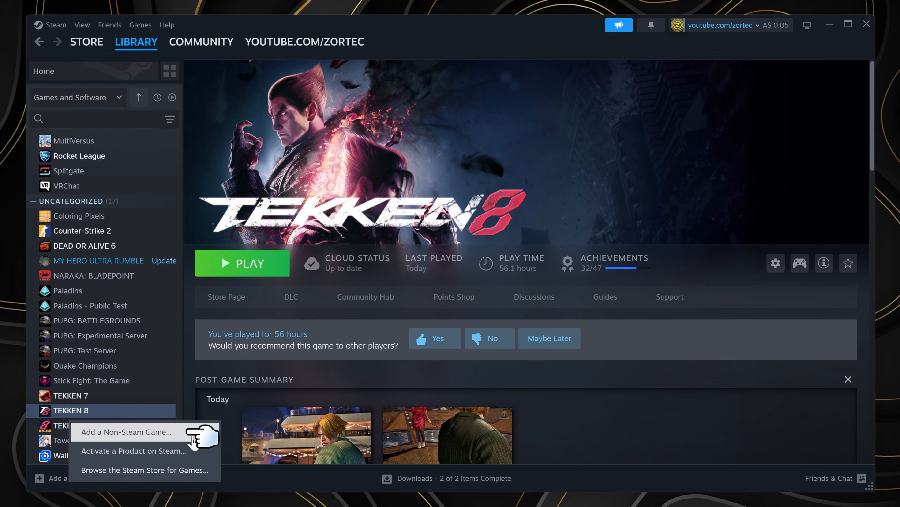
pyautogui.click(125, 431)
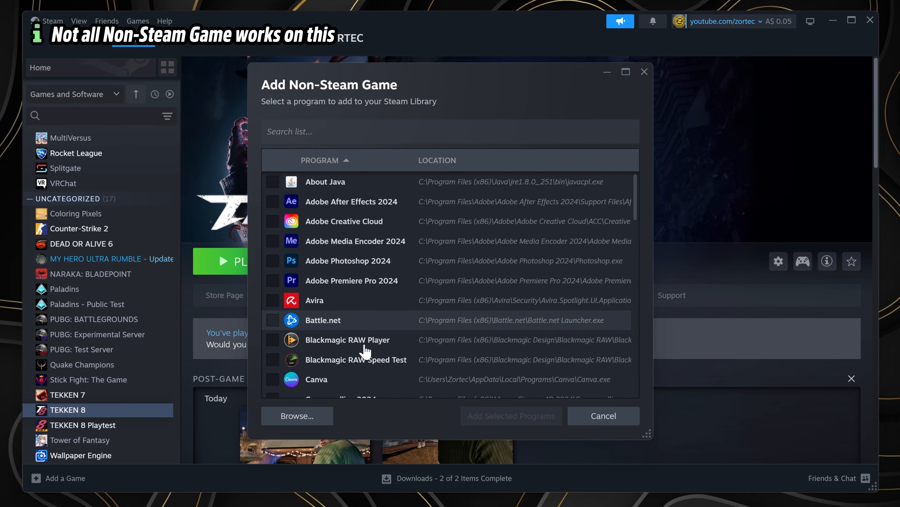
pyautogui.scroll(-3)
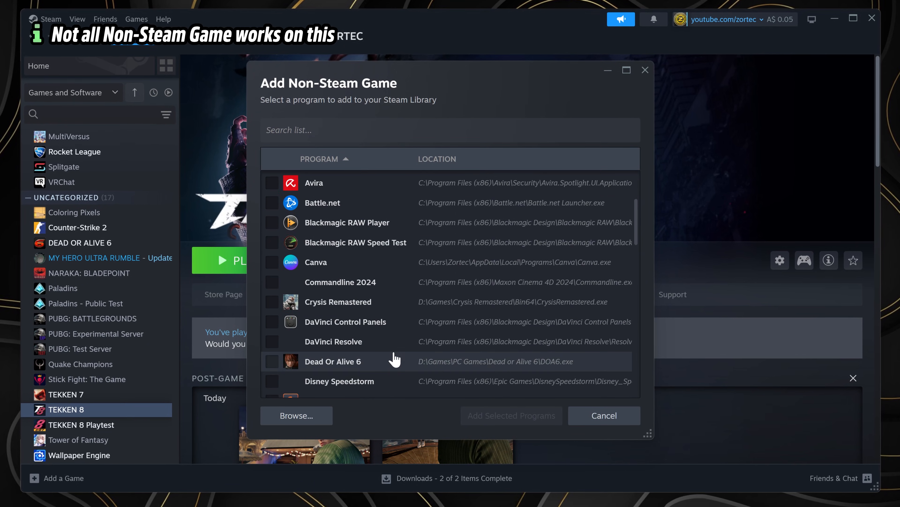
pyautogui.click(604, 416)
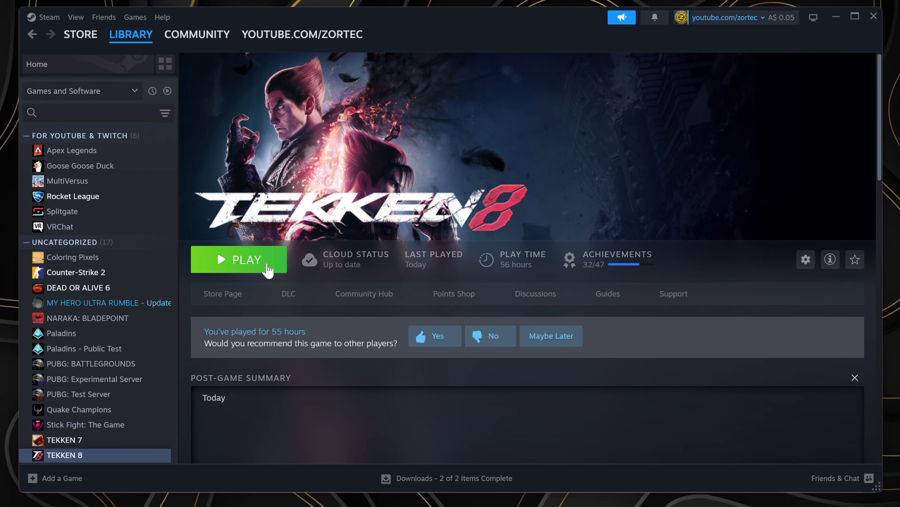
# Launch TEKKEN 8, capture a screenshot and add a recording marker via the overlay.
pyautogui.click(239, 259)
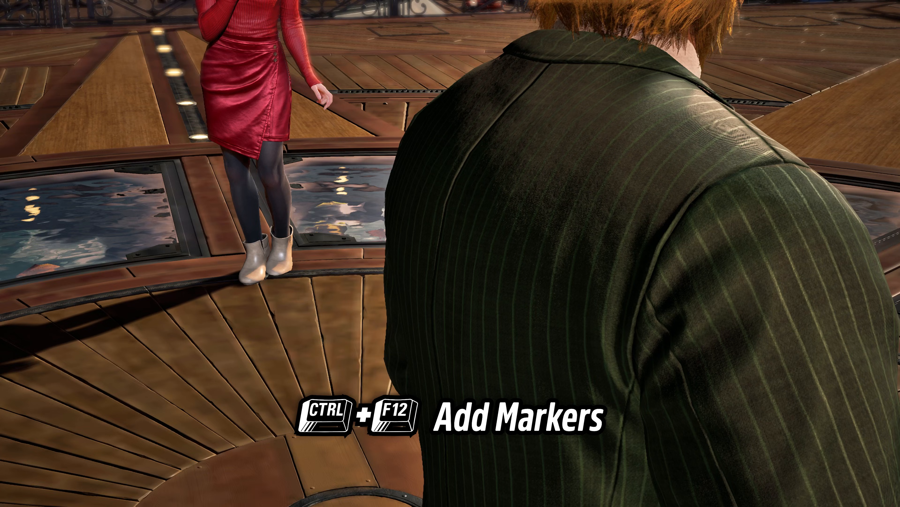
pyautogui.press('ctrl+f12')
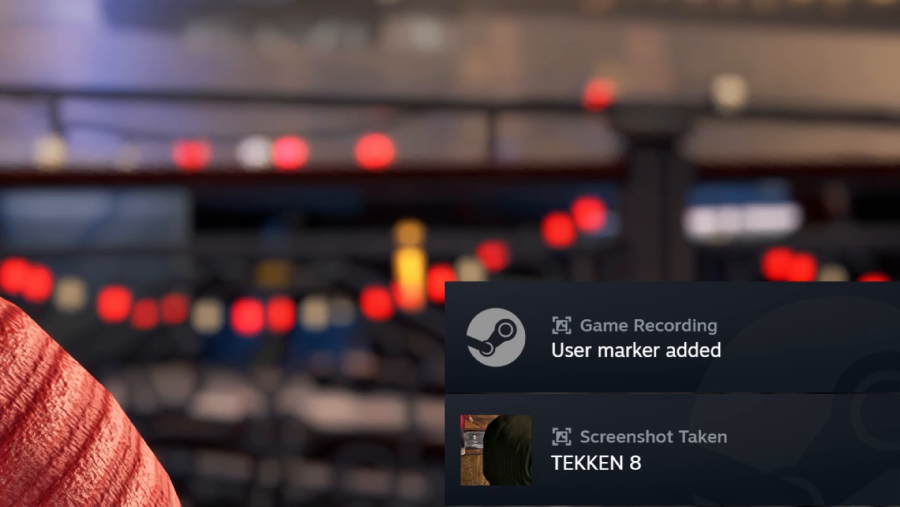
pyautogui.press('shift+tab')
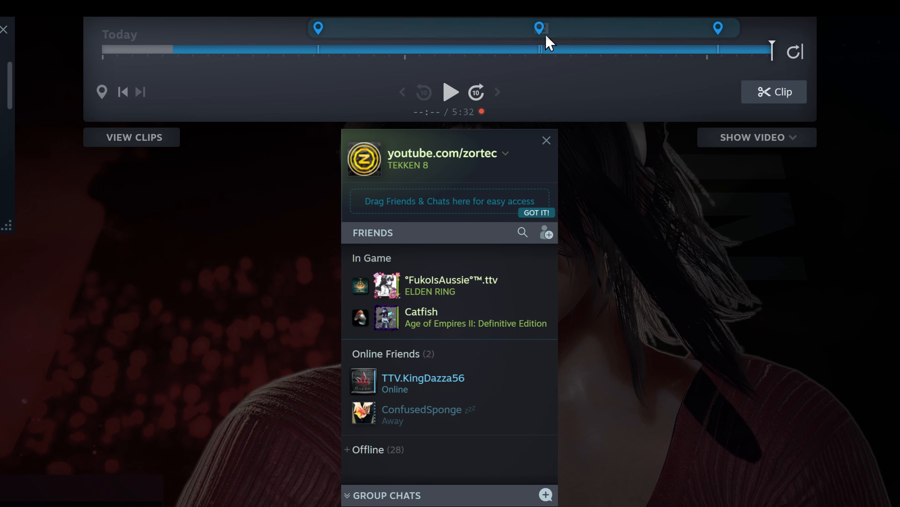
# Play back part of the background recording from the overlay timeline, then pause it.
pyautogui.click(547, 140)
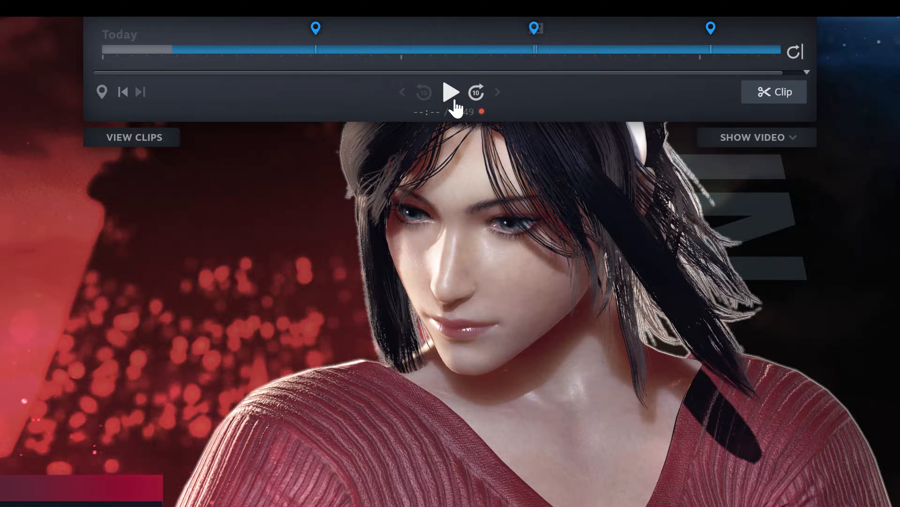
pyautogui.click(450, 92)
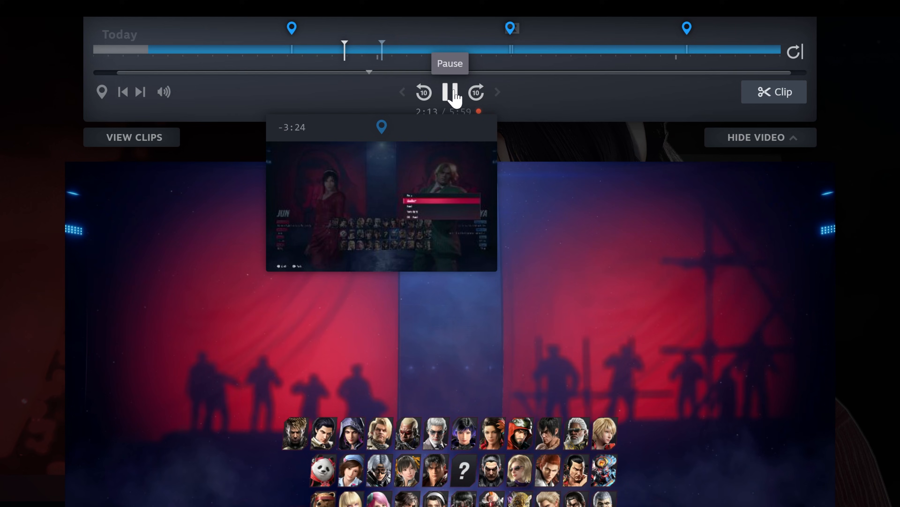
pyautogui.click(451, 92)
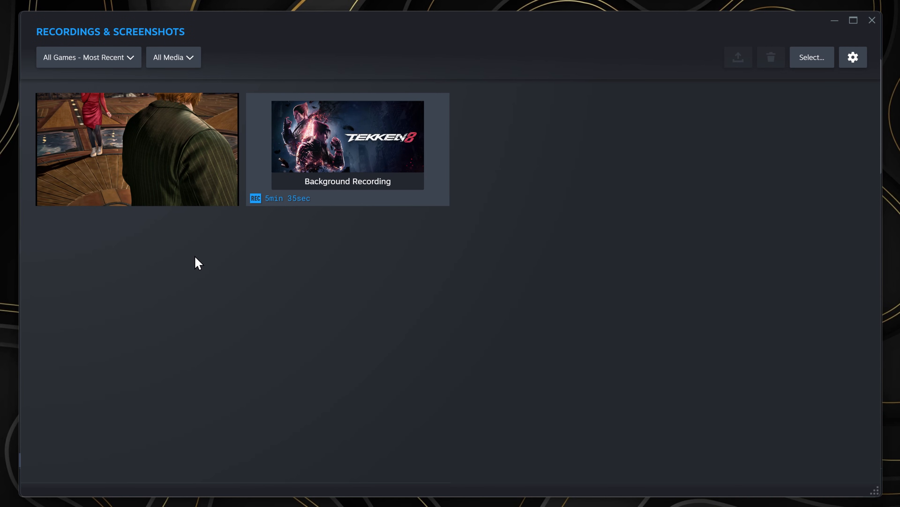
pyautogui.moveTo(434, 190)
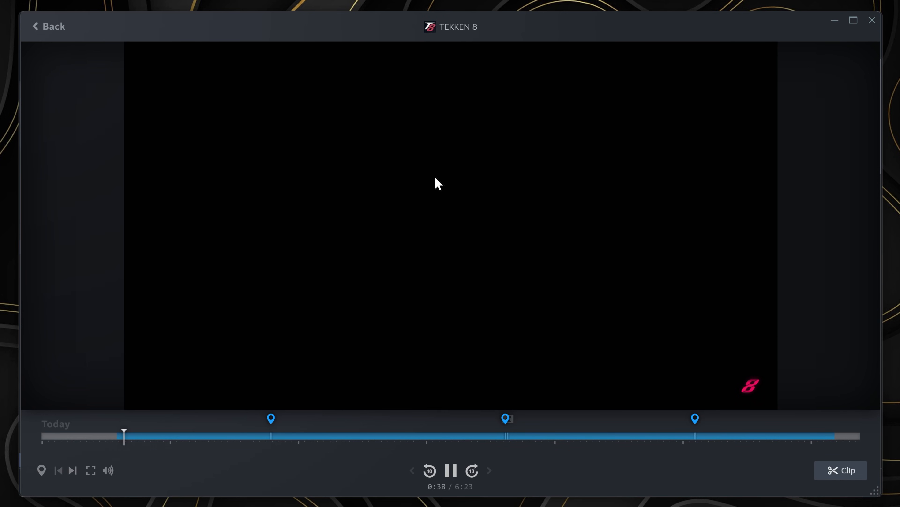
# Move playback to around 1:19, then to 5:06 near the last marker.
pyautogui.moveTo(122, 435); pyautogui.dragTo(203, 413)
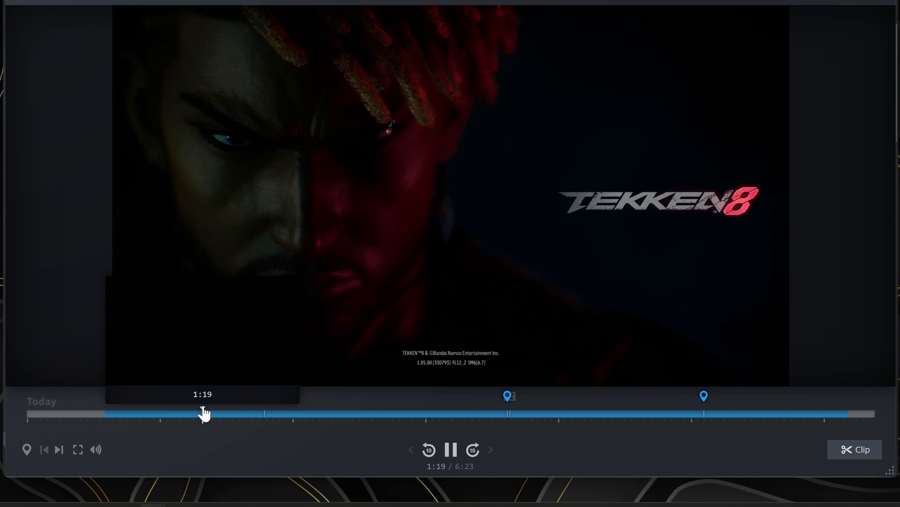
pyautogui.click(58, 449)
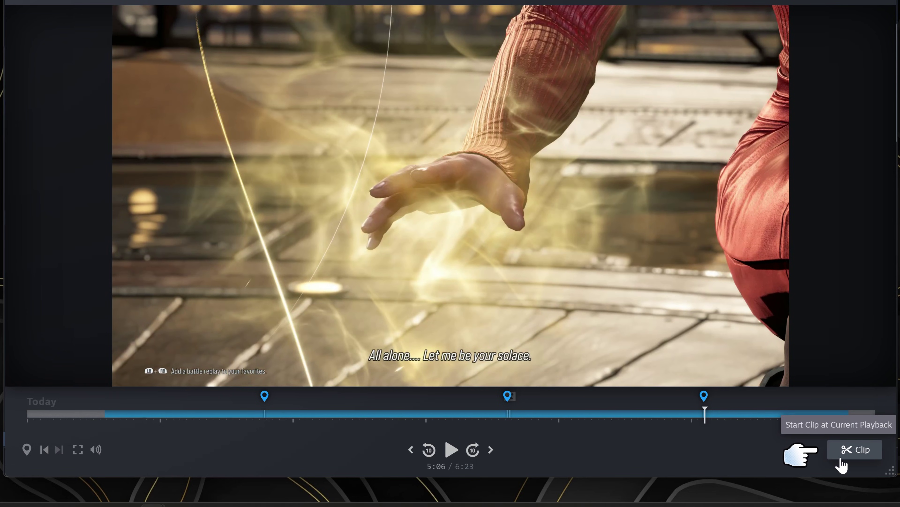
# Create a clip and trim its start and end to a 1:36 range.
pyautogui.click(855, 449)
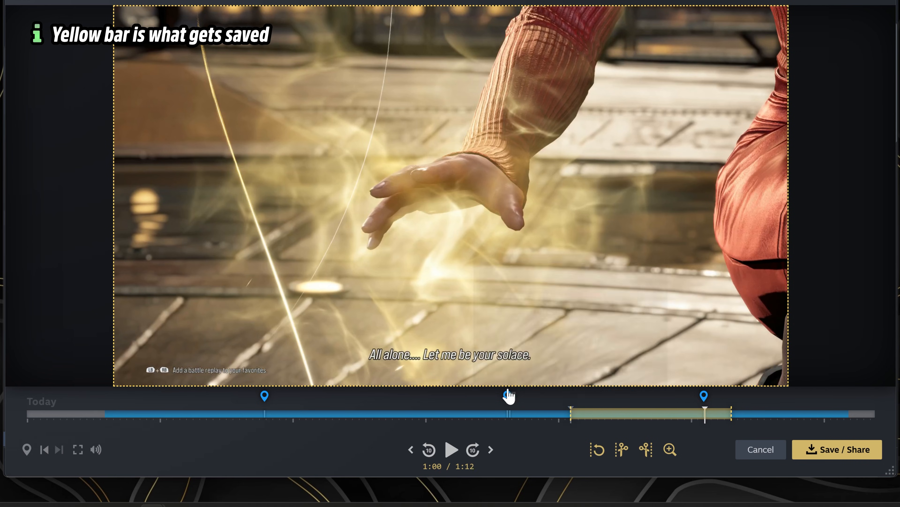
pyautogui.moveTo(570, 413); pyautogui.dragTo(105, 413)
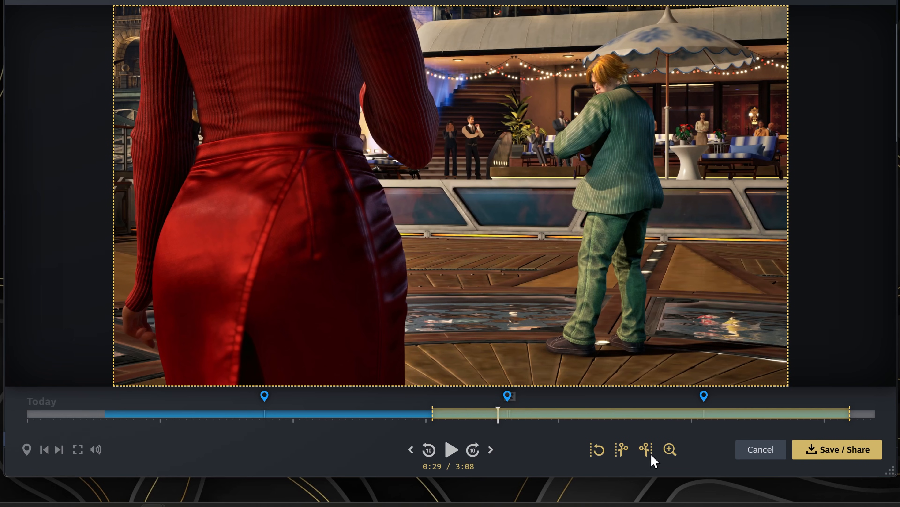
pyautogui.click(621, 451)
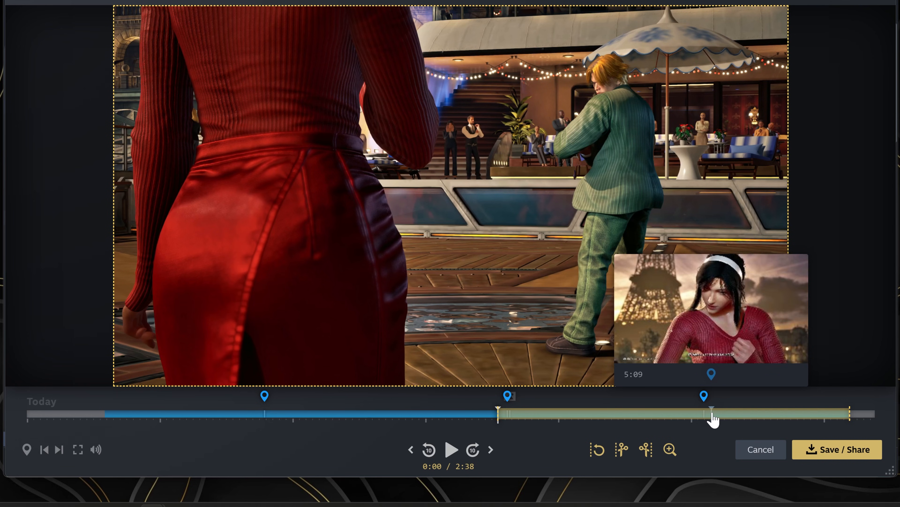
pyautogui.moveTo(712, 413); pyautogui.dragTo(773, 413)
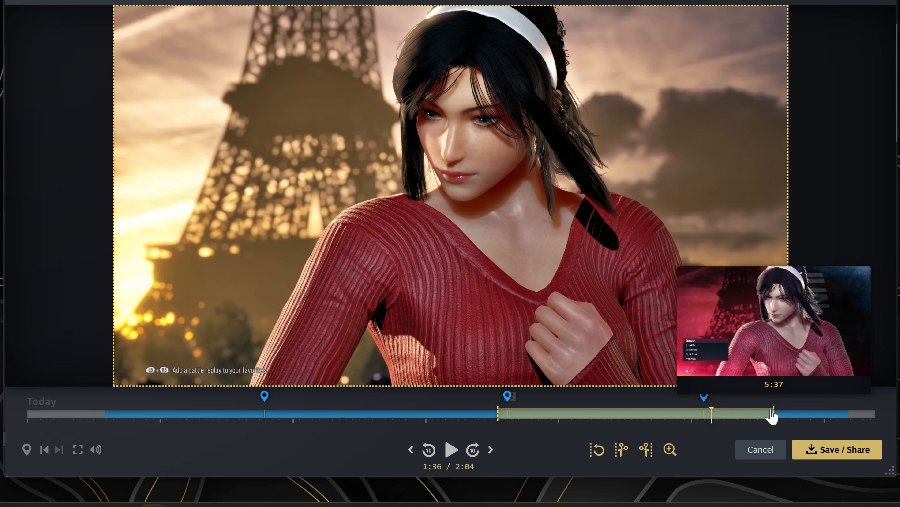
pyautogui.moveTo(772, 413); pyautogui.dragTo(745, 414)
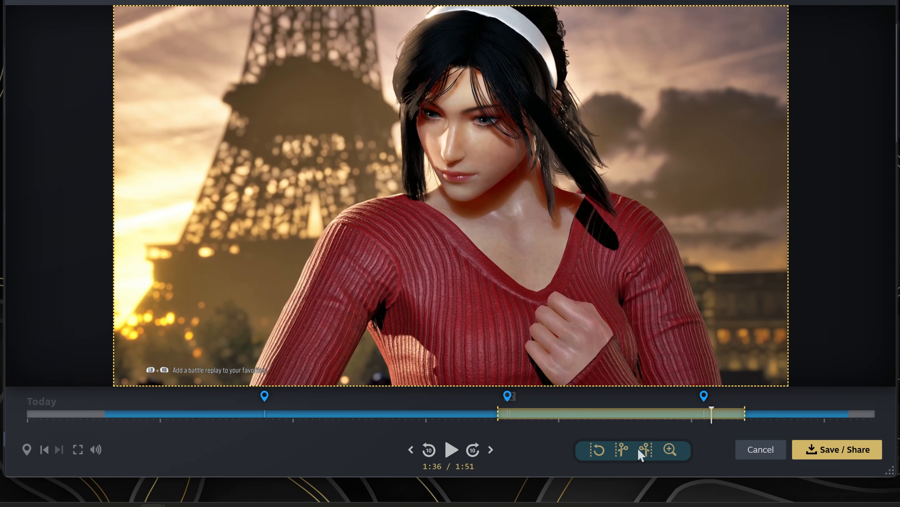
pyautogui.click(838, 449)
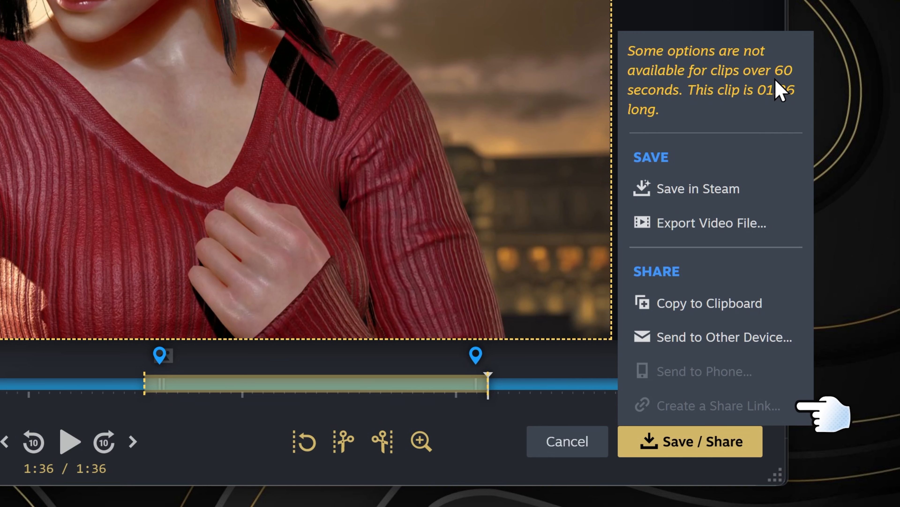
pyautogui.moveTo(712, 223)
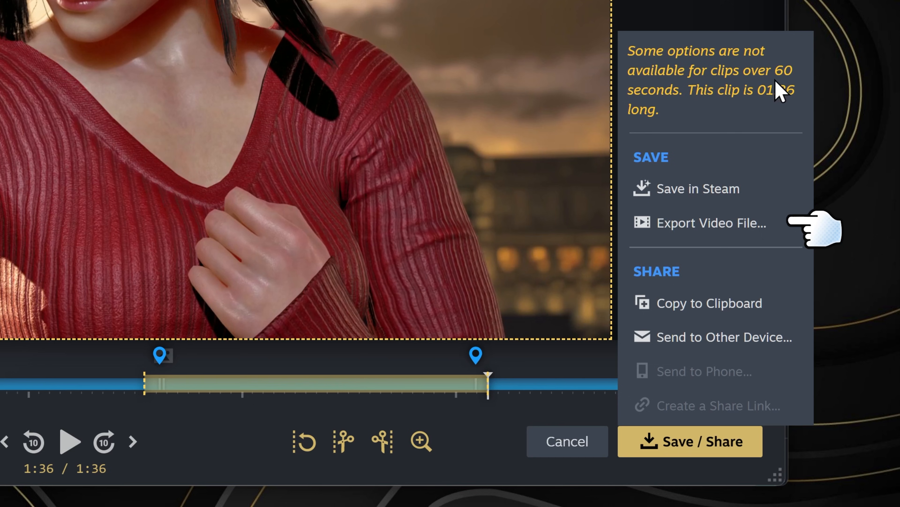
# Export the clip as an MP4 to Videos and play the exported file.
pyautogui.click(711, 223)
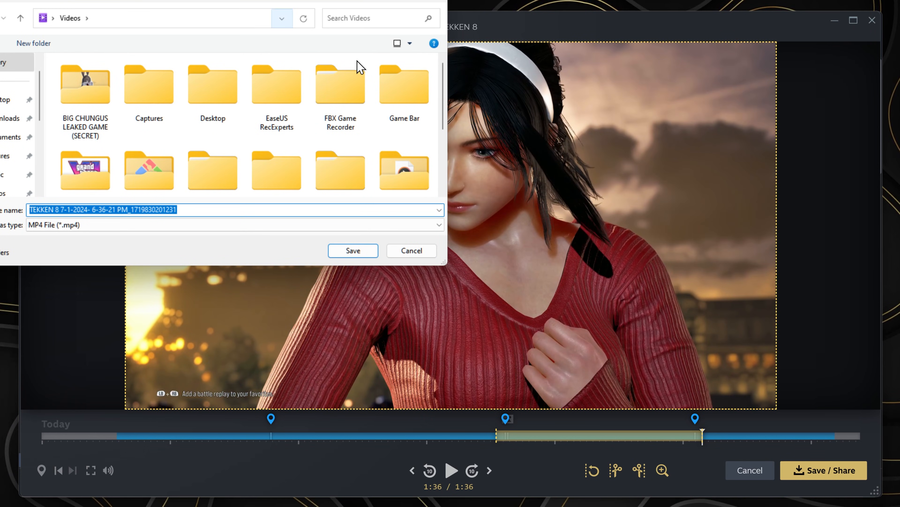
pyautogui.click(354, 250)
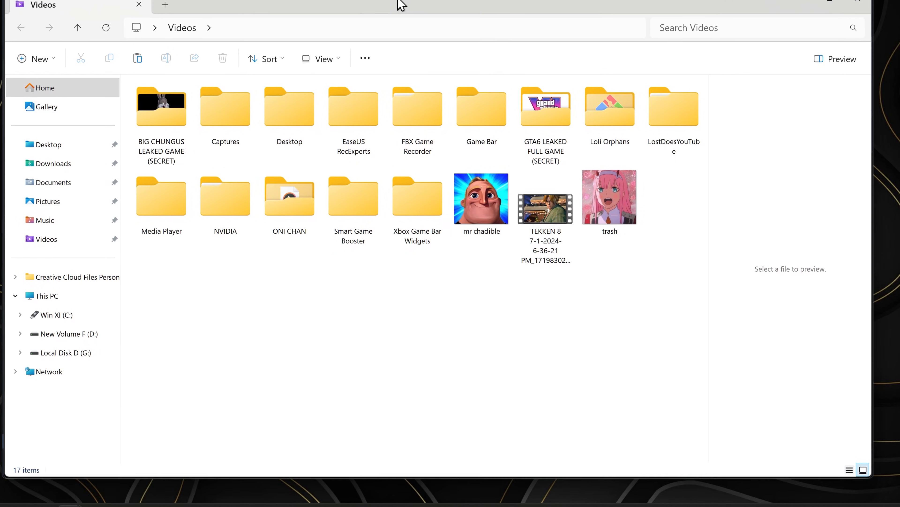
pyautogui.doubleClick(545, 208)
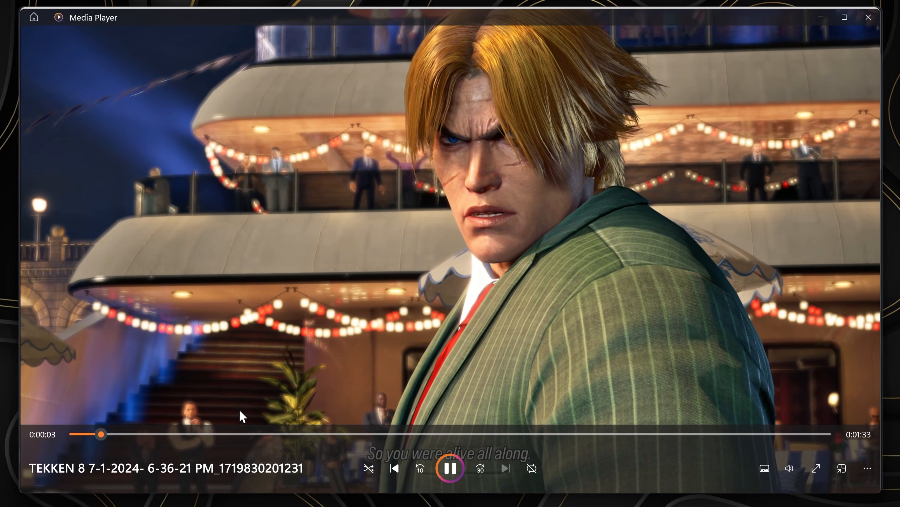